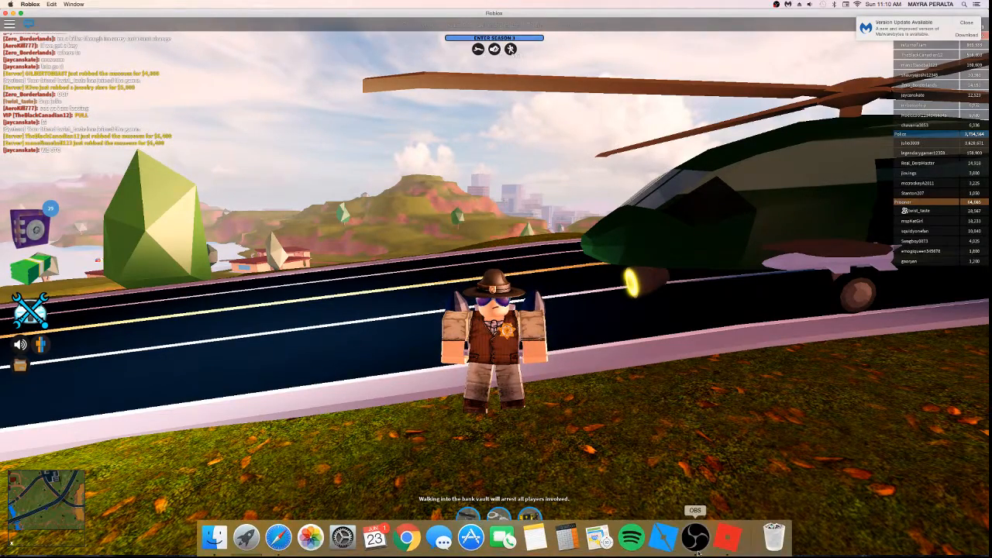
Bring the OBS window up over the Jailbreak game from the macOS Dock
{"action": "left_click", "coordinate": [695, 535]}
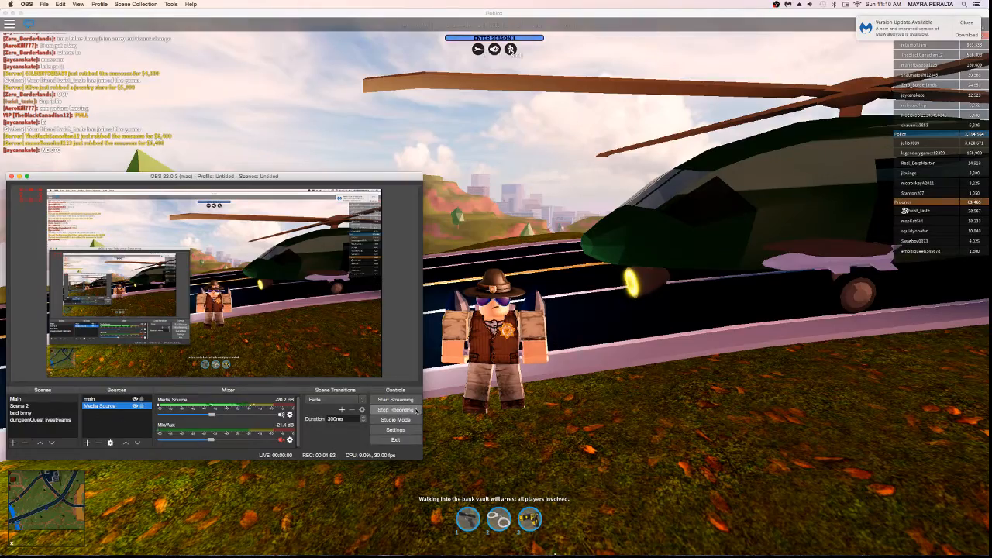